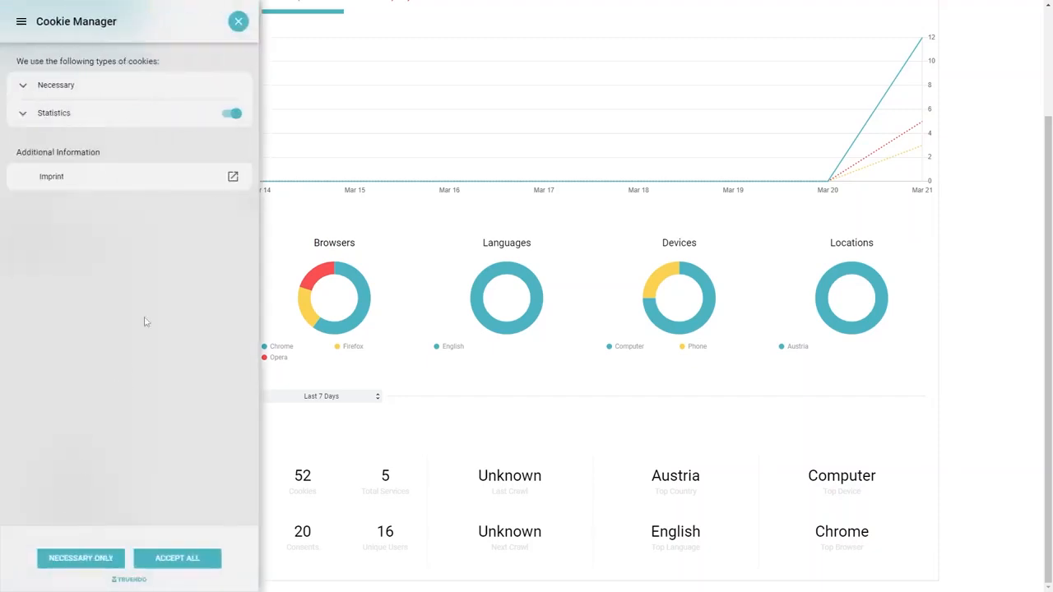
Switch from the Cookie Manager to the Privacy Policy panel via the header menu.
left_click(21, 22)
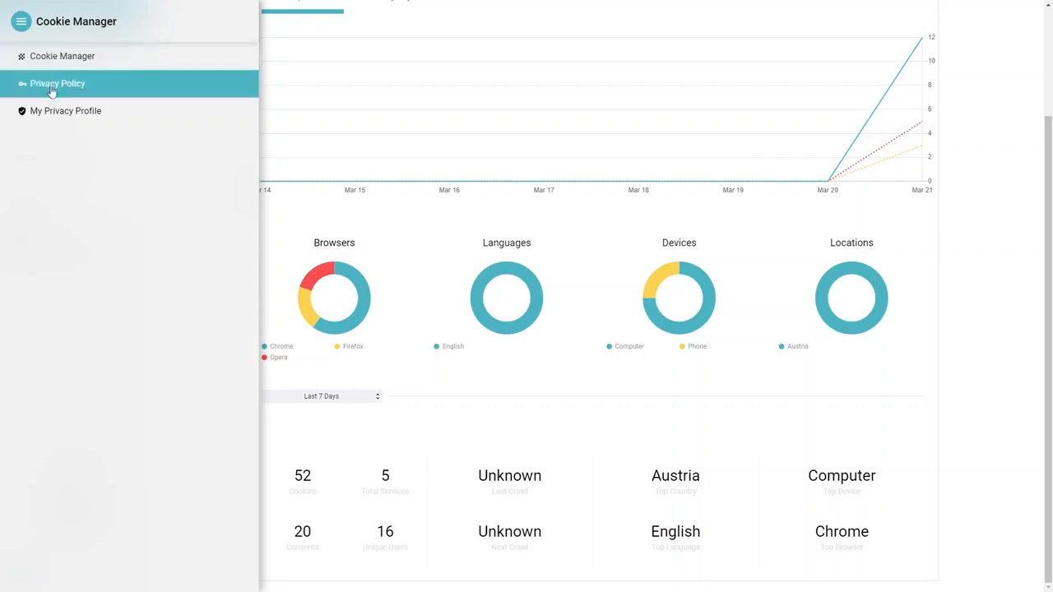
left_click(58, 82)
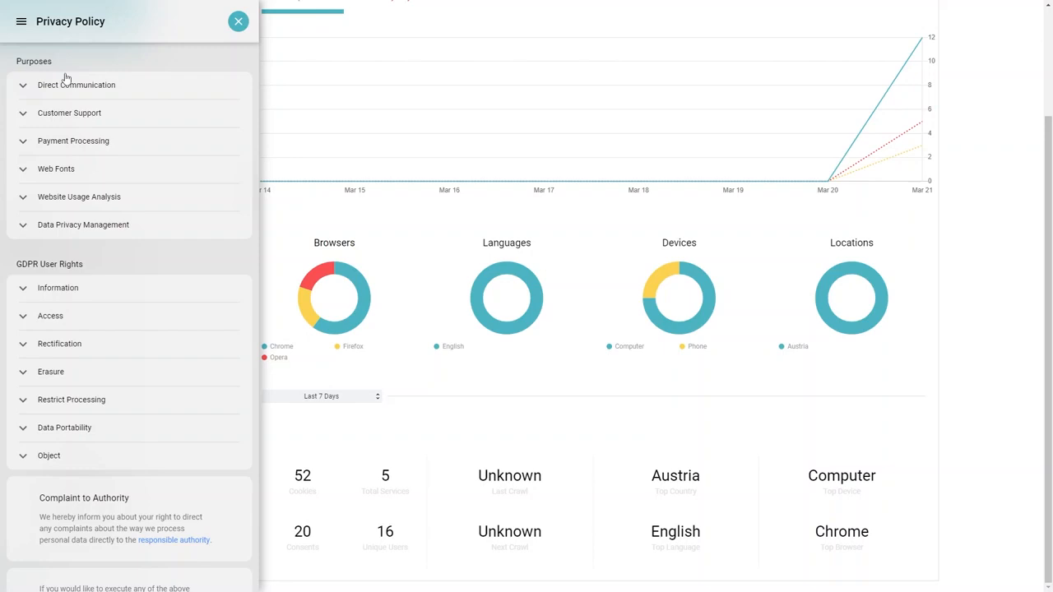
mouse_move(98, 146)
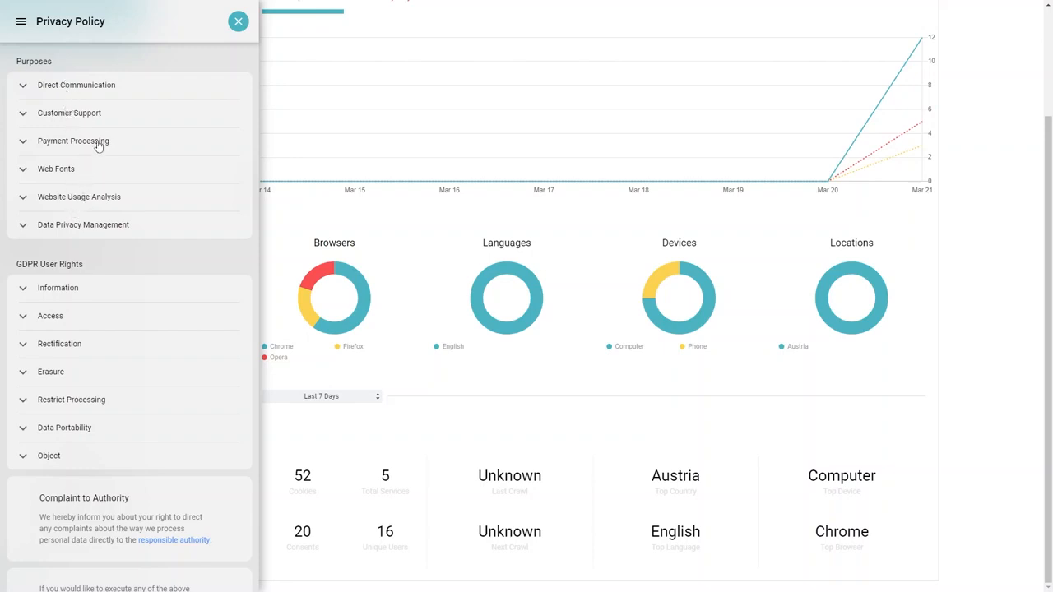
Expand the Direct Communication purpose to show its data, storage, Salesforce.com recipient and legal basis.
left_click(75, 85)
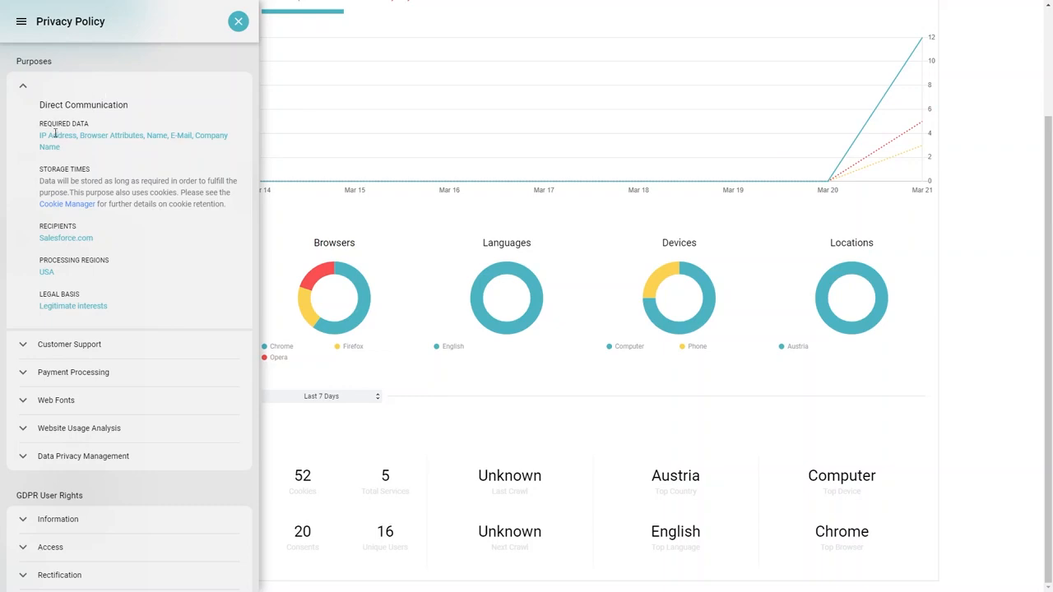
mouse_move(147, 151)
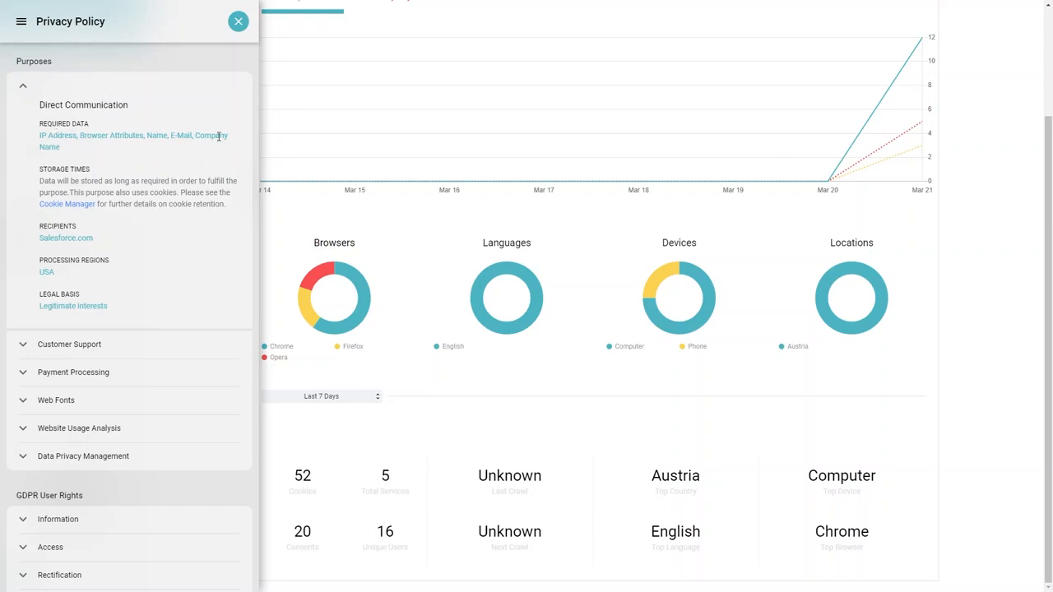
mouse_move(140, 178)
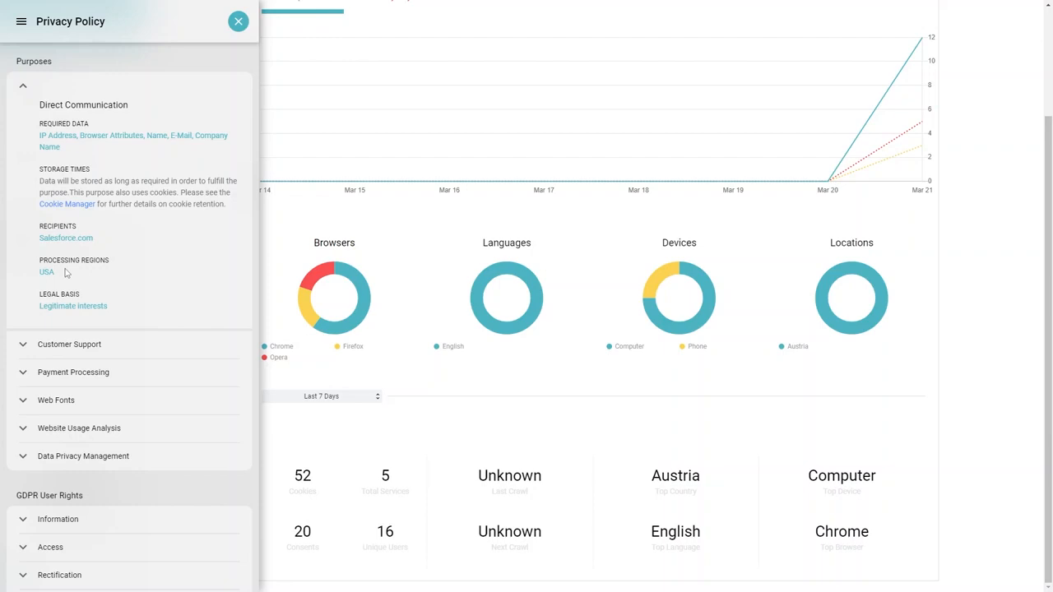
mouse_move(79, 303)
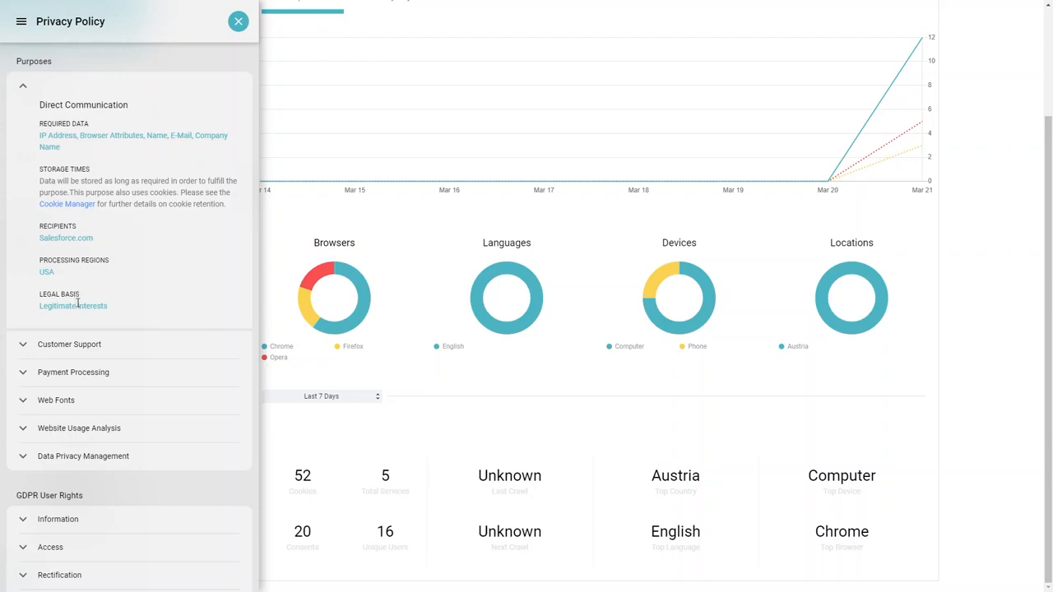
mouse_move(76, 278)
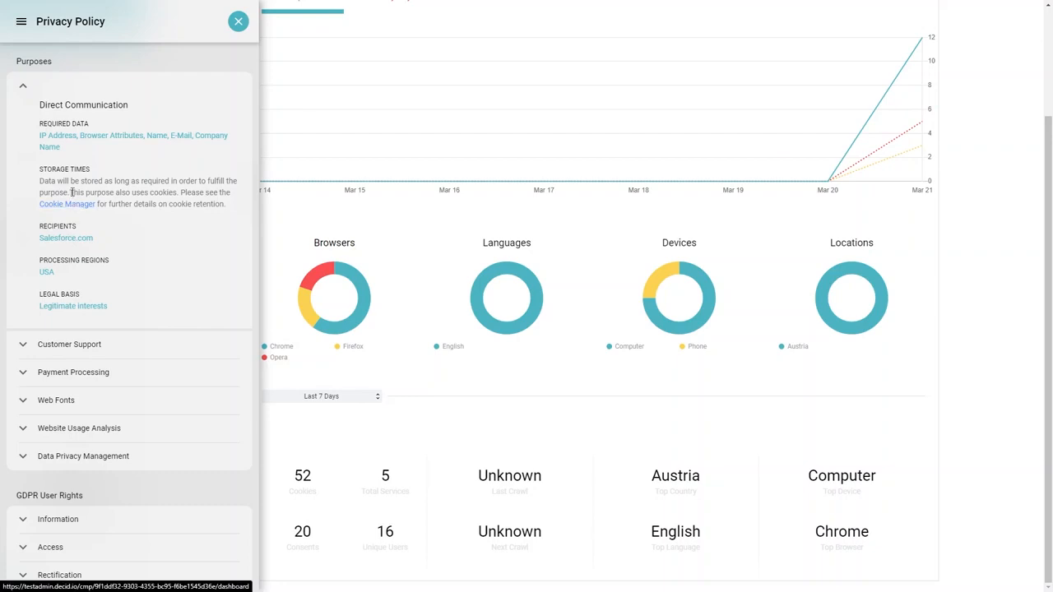
scroll("down", 3)
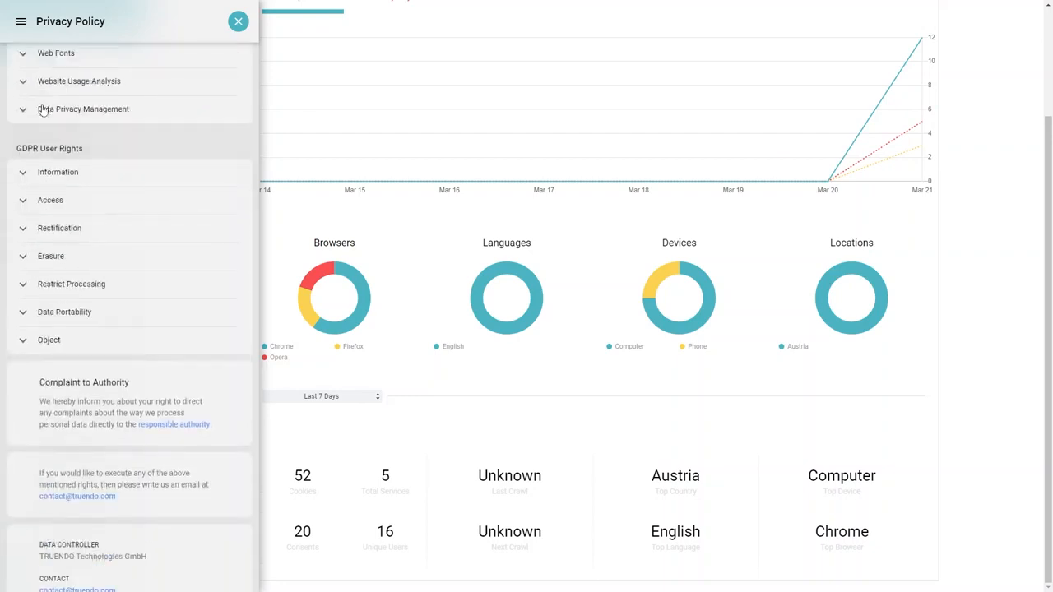
scroll("down", 3)
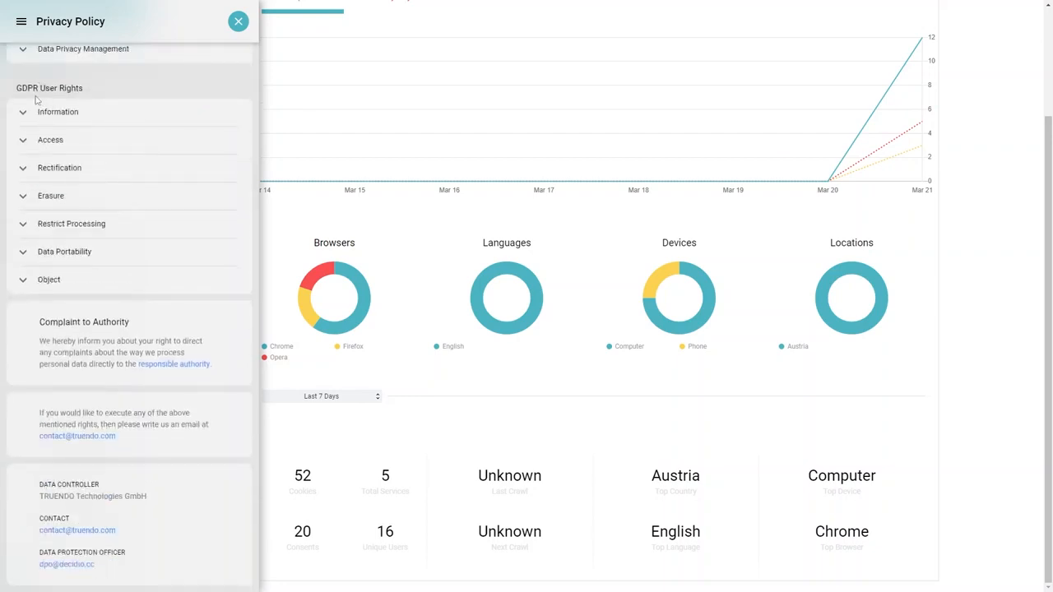
mouse_move(97, 99)
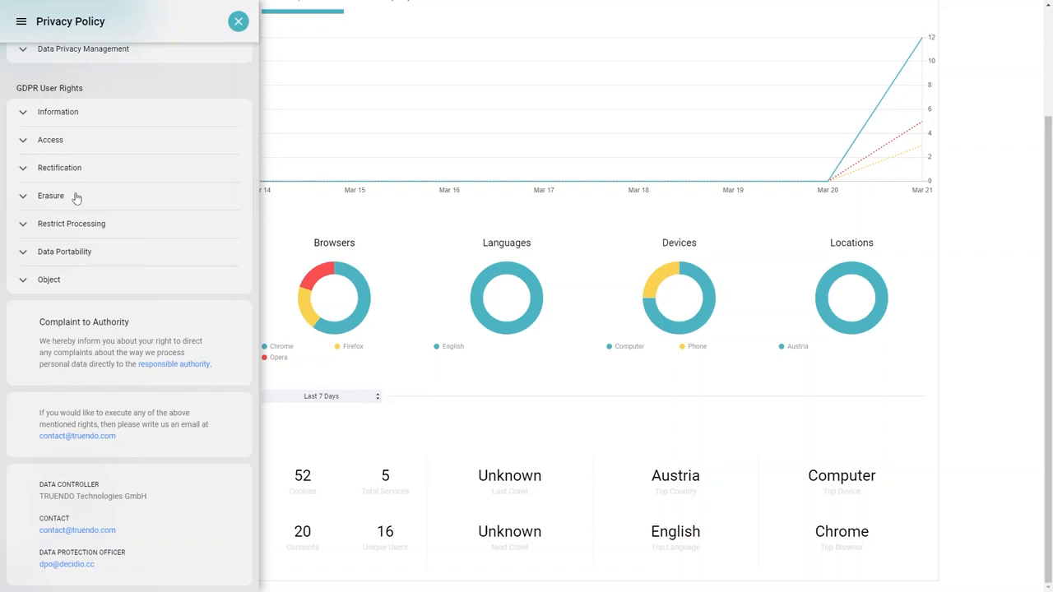
Review the Erasure right, return to Cookie Manager and expand the Statistics category listing Matomo Analytics.
left_click(51, 195)
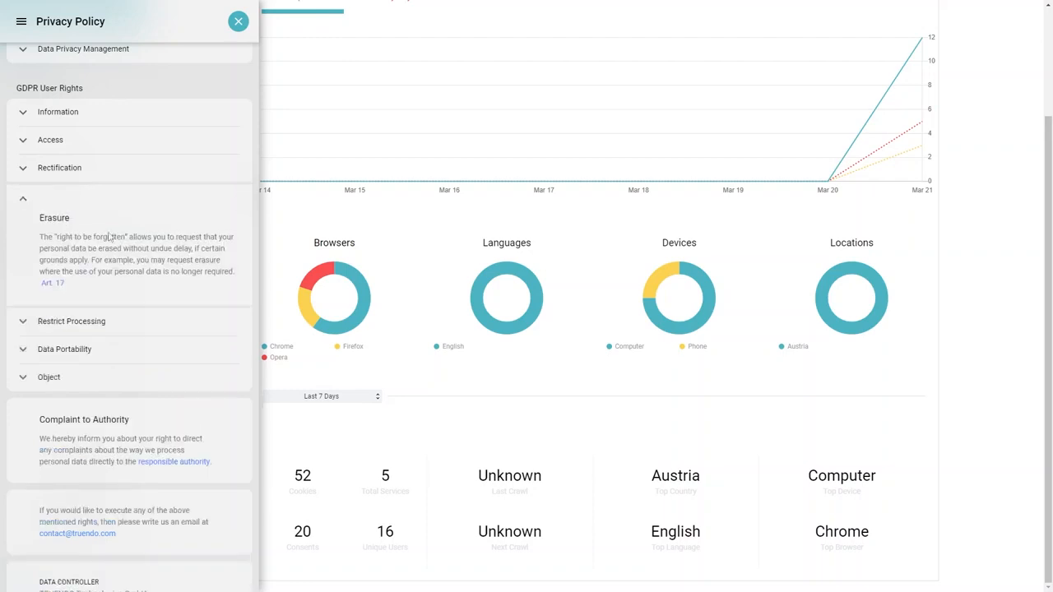
mouse_move(115, 250)
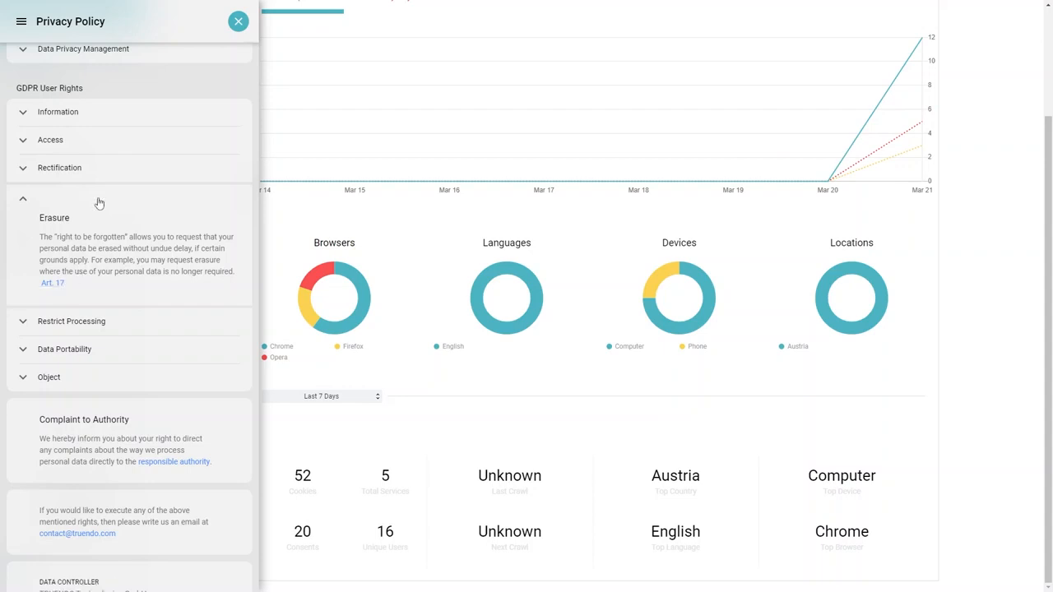
left_click(49, 196)
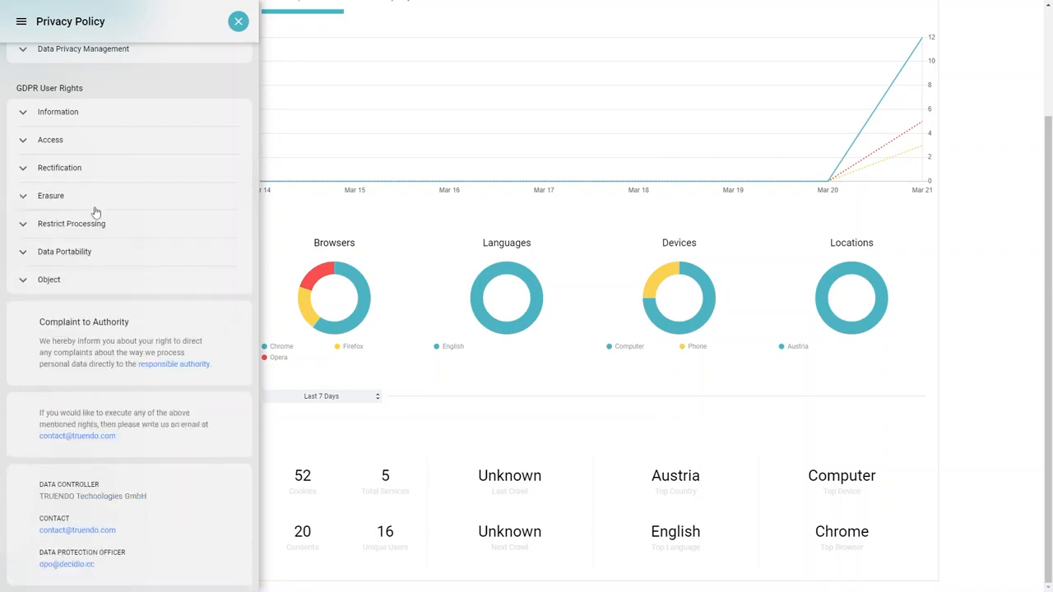
mouse_move(64, 341)
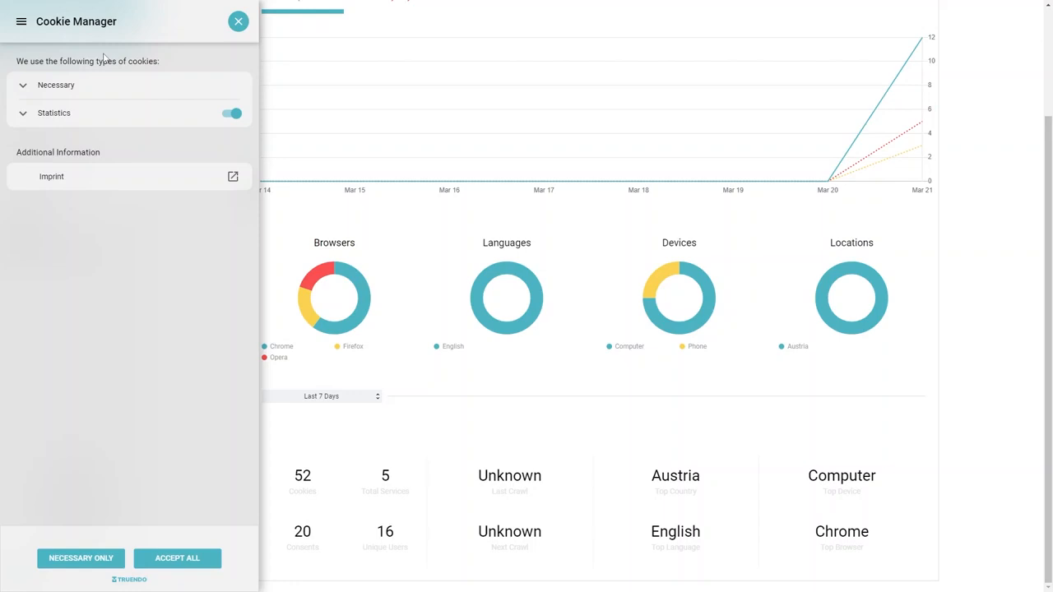
mouse_move(82, 112)
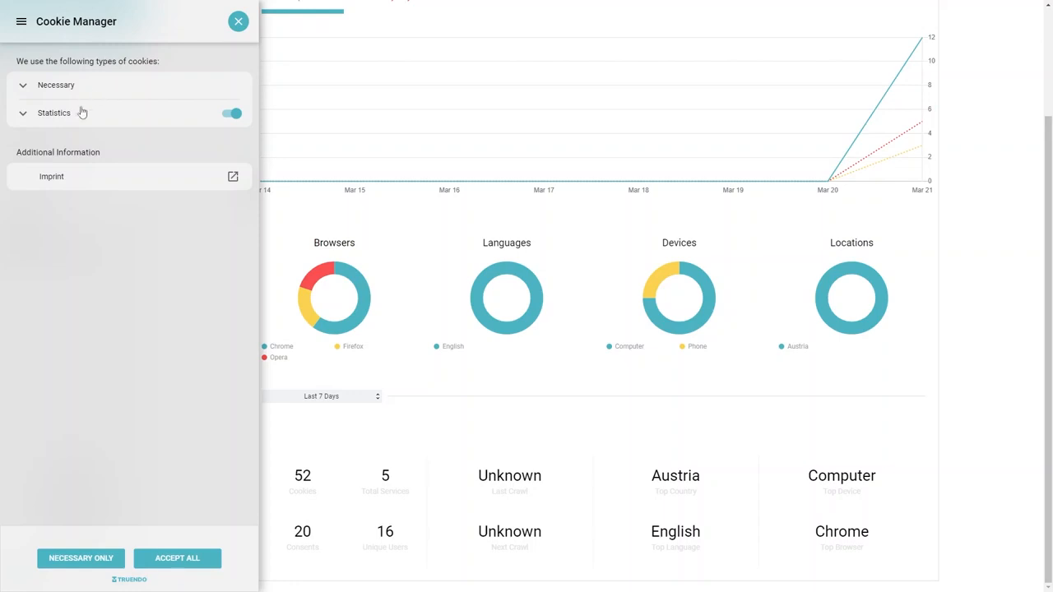
left_click(52, 112)
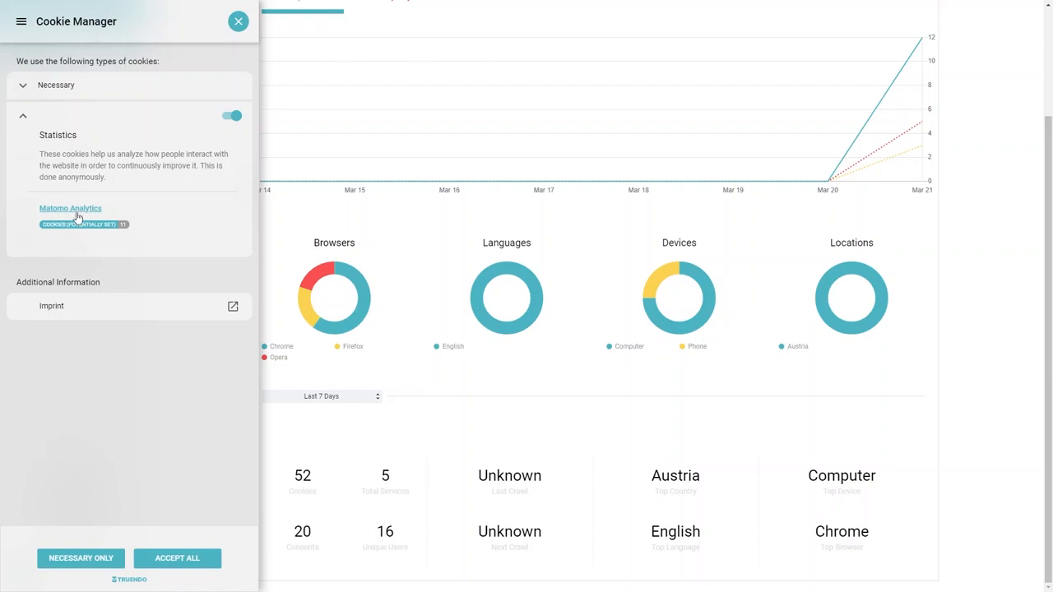
Show the Matomo Analytics service details with its cookie list and processed personal data.
left_click(69, 207)
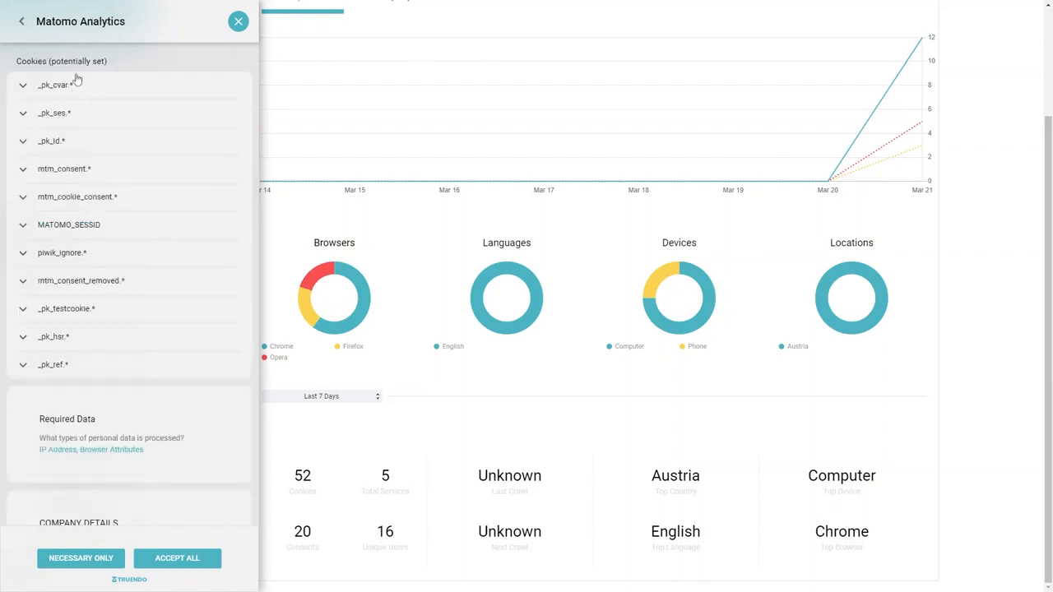
mouse_move(92, 138)
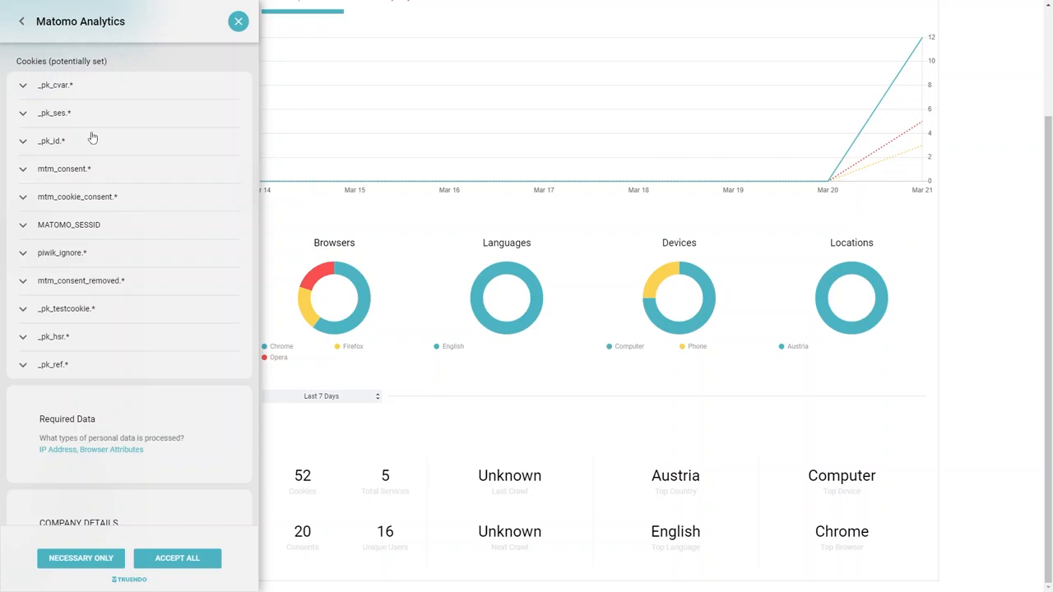
mouse_move(92, 149)
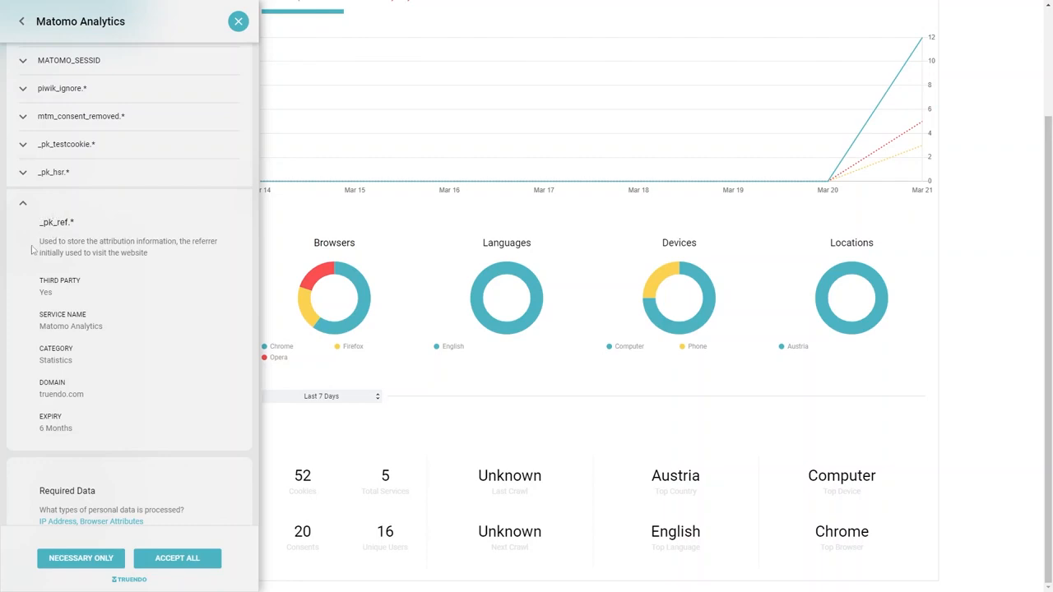
mouse_move(149, 243)
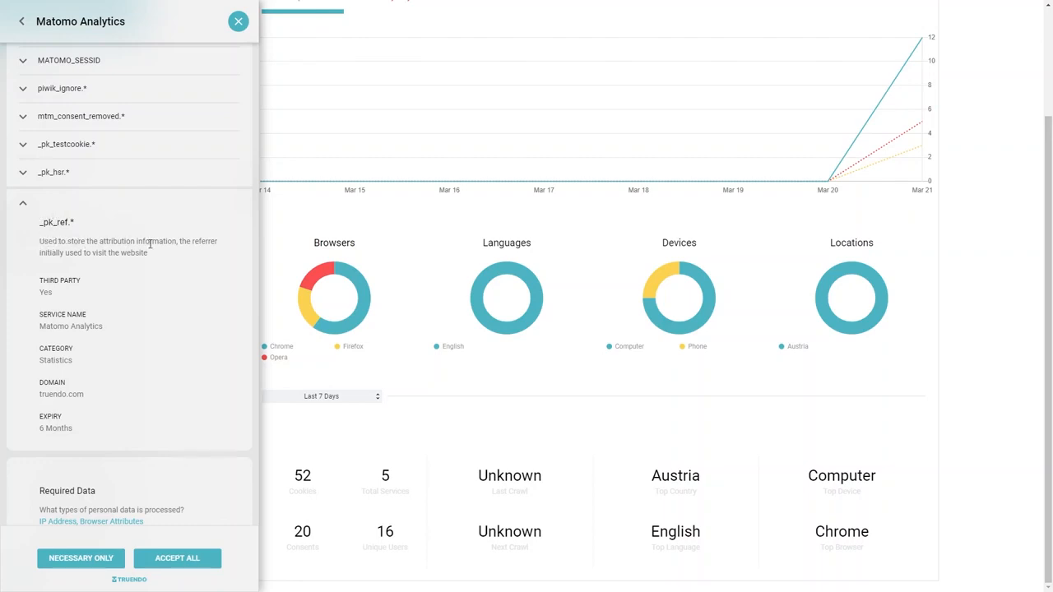
mouse_move(92, 404)
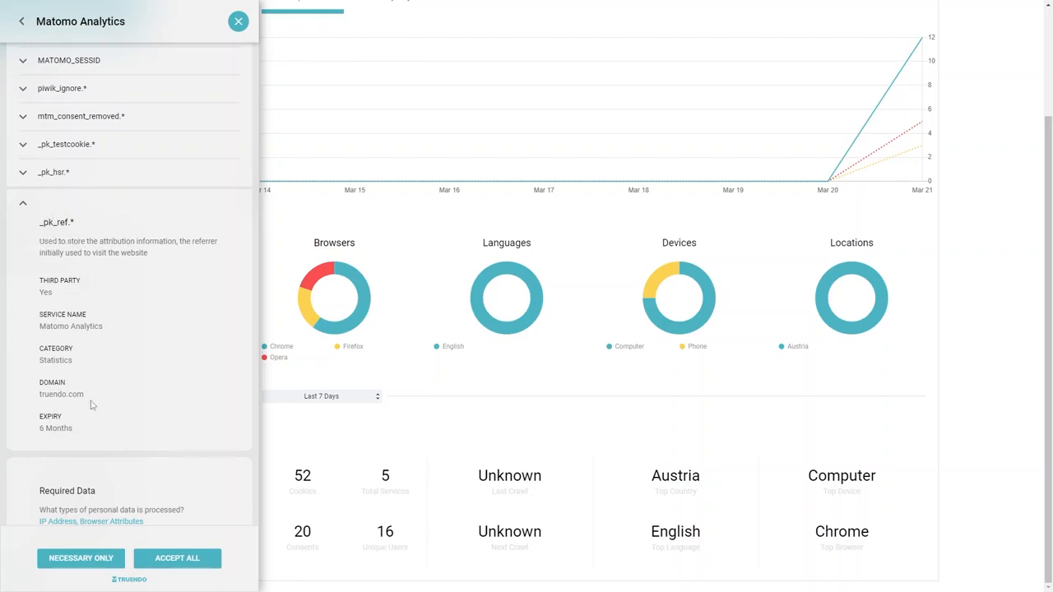
mouse_move(85, 434)
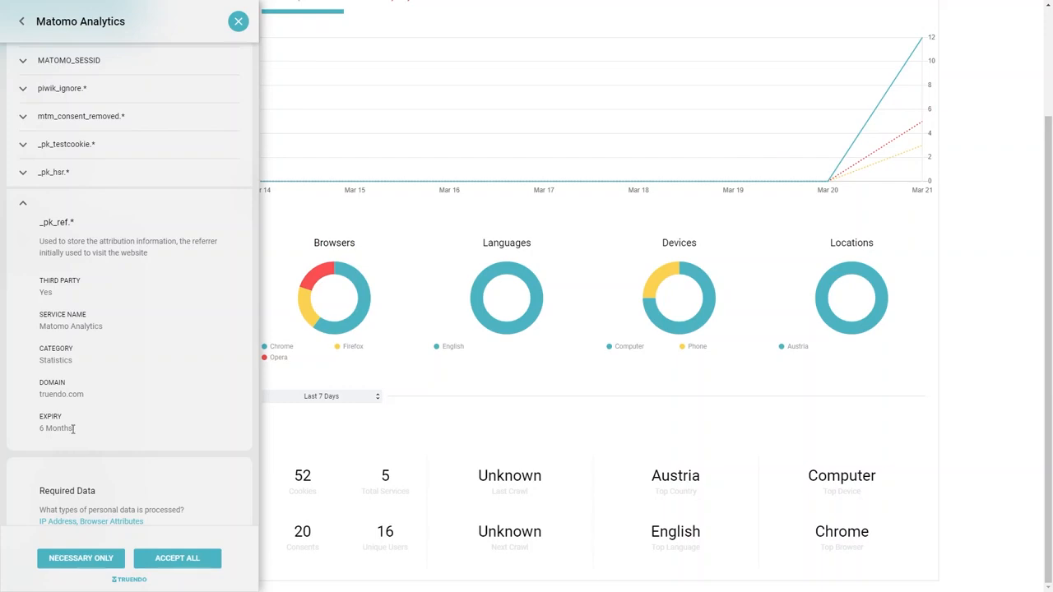
mouse_move(74, 431)
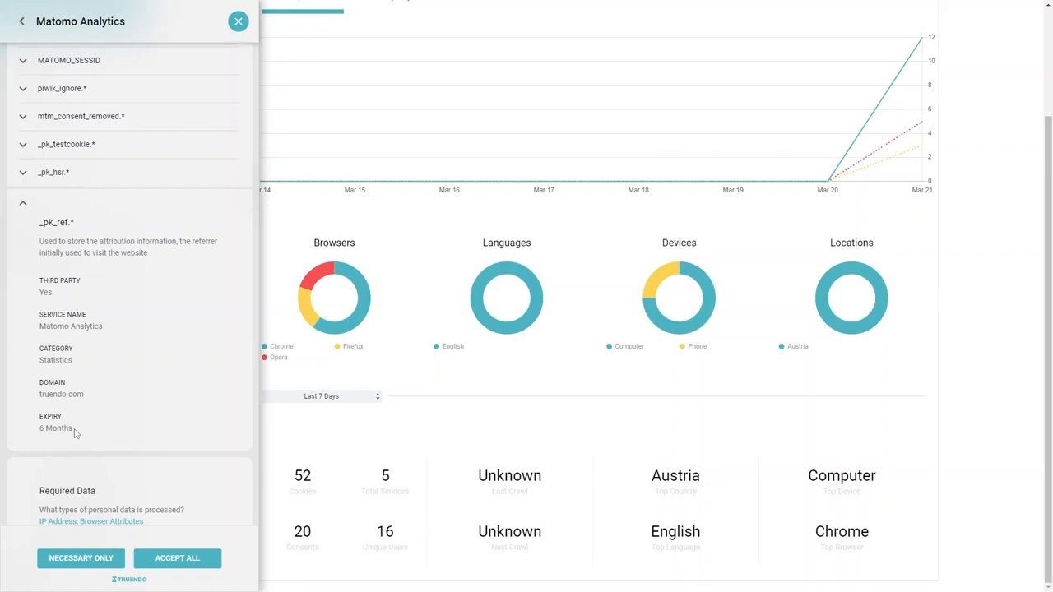
mouse_move(139, 210)
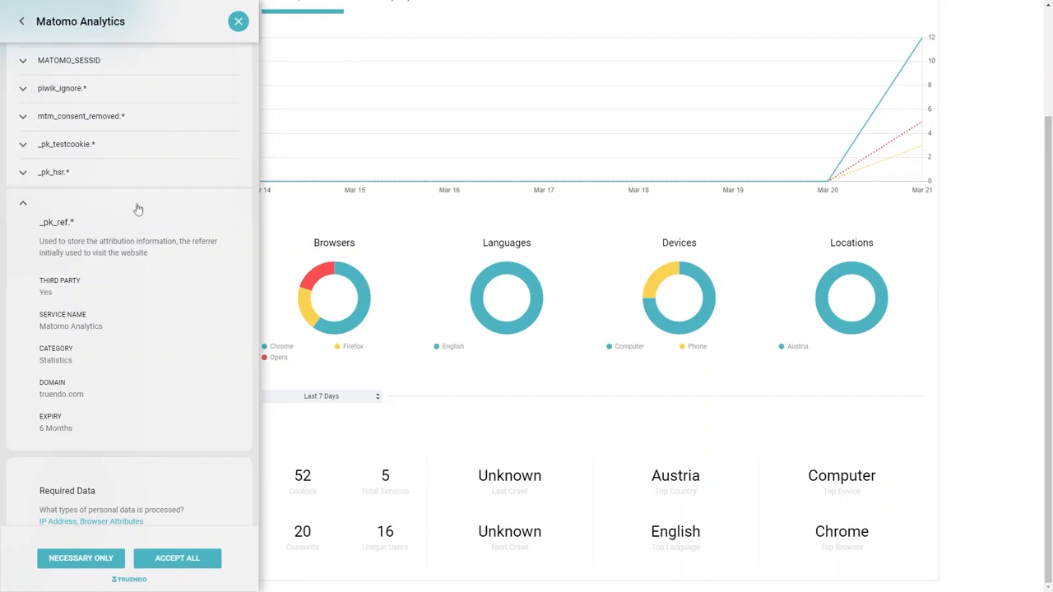
Collapse the _pk_ref.* cookie to reveal Matomo's company details and privacy policy link.
left_click(23, 202)
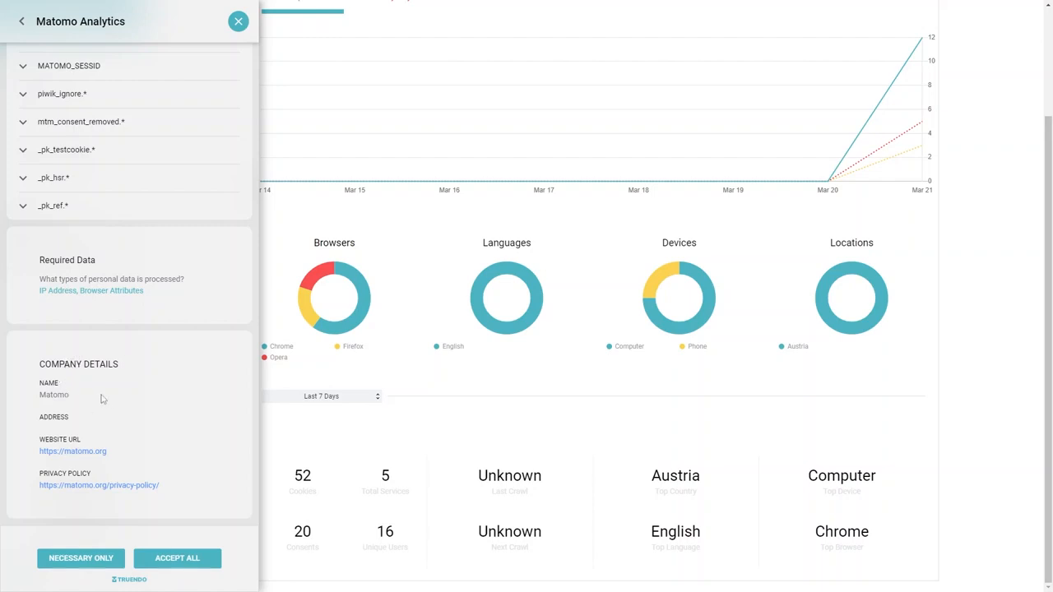
mouse_move(66, 408)
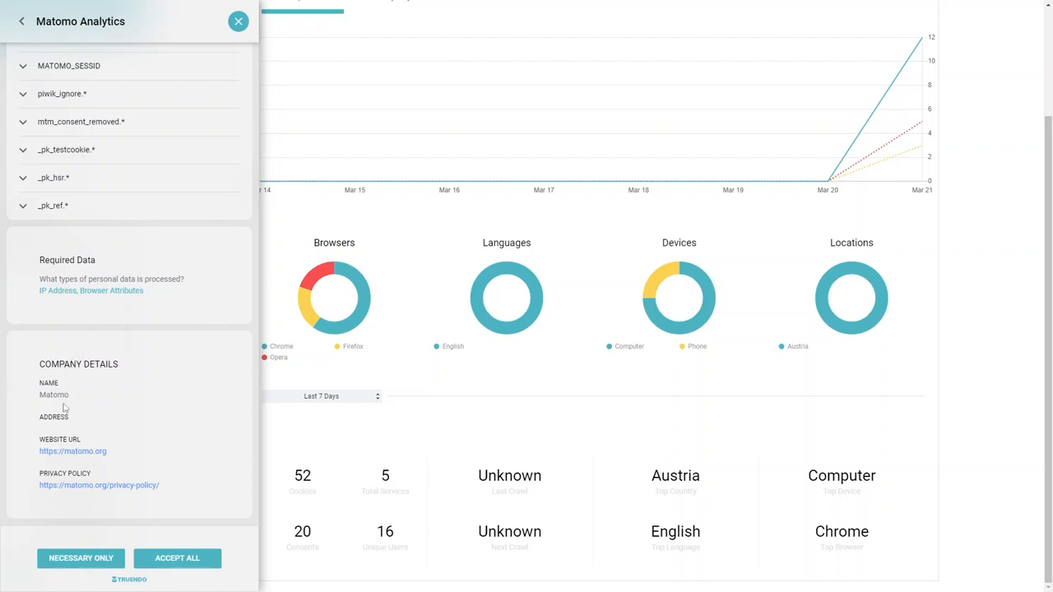
mouse_move(99, 483)
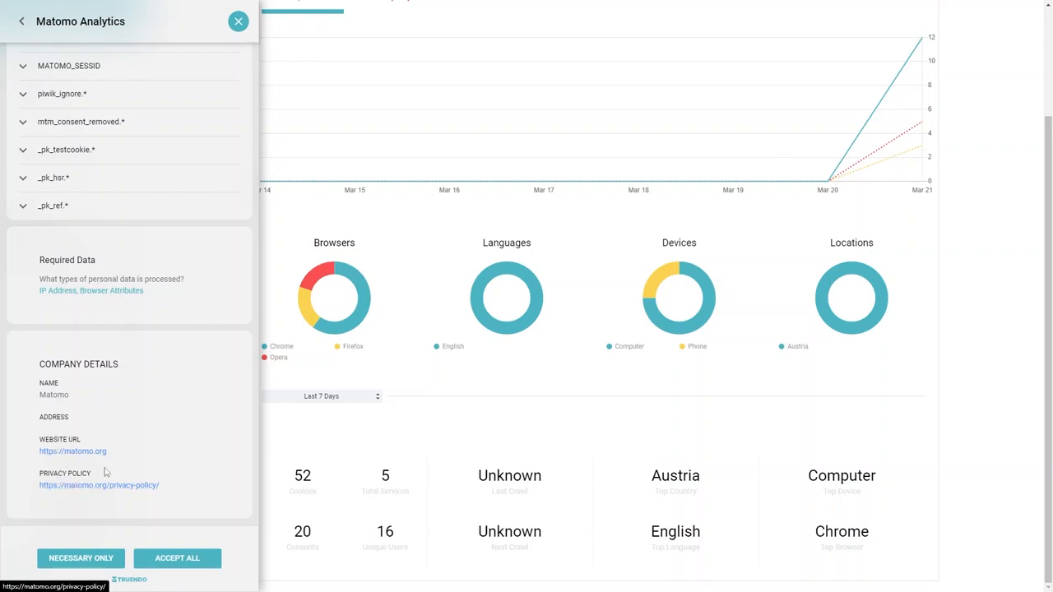
mouse_move(112, 451)
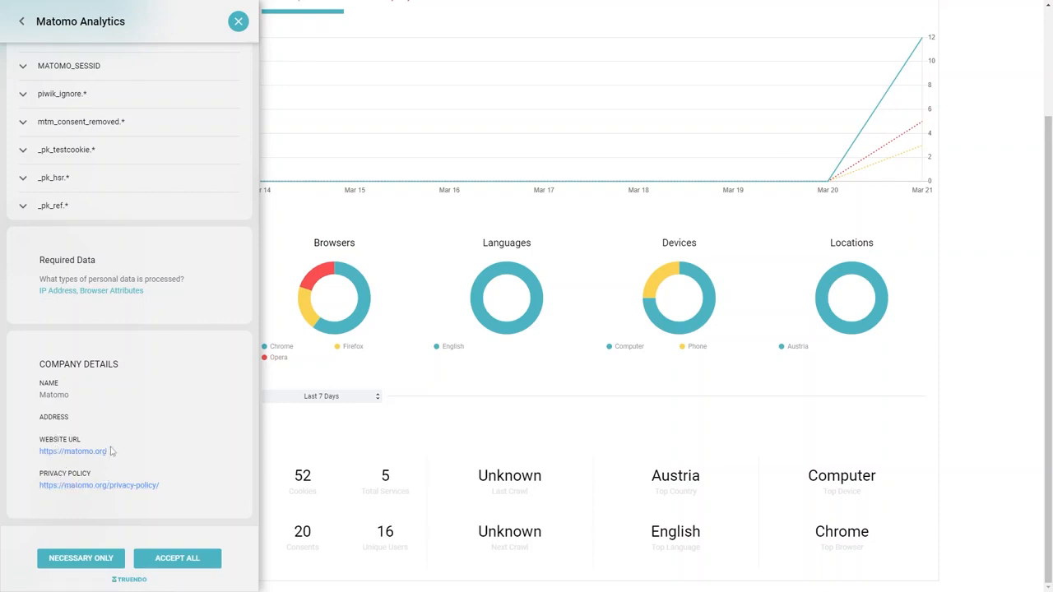